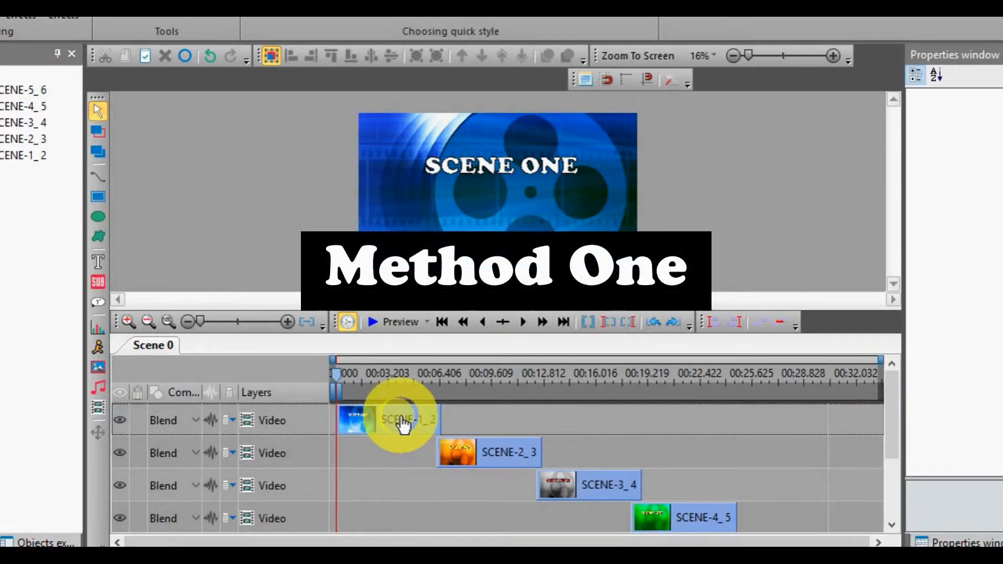
Select the first scene clip on the timeline for the Files sequence wizard.
click(406, 420)
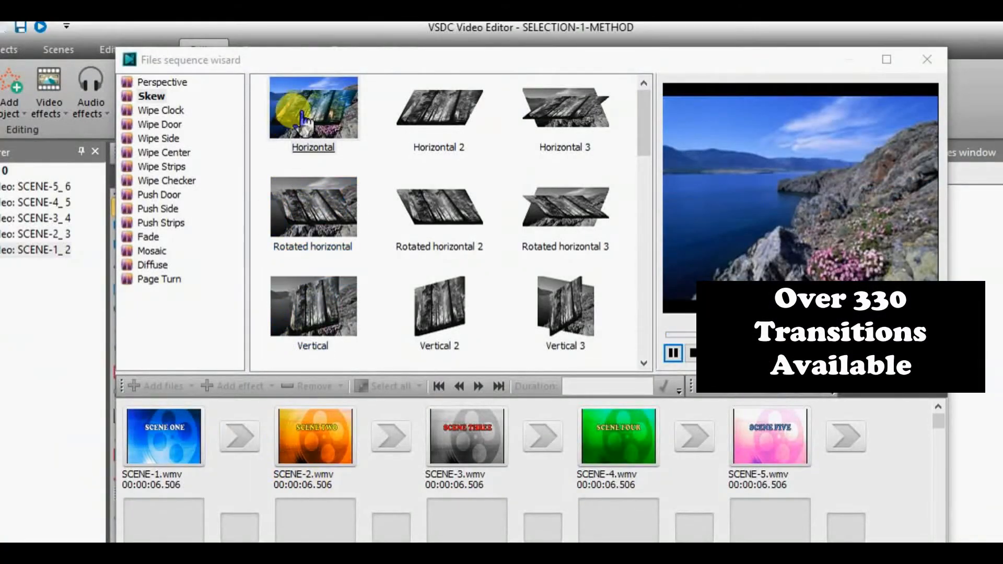
Assign the Horizontal perspective transition to the SCENE-1/SCENE-2 join.
click(167, 81)
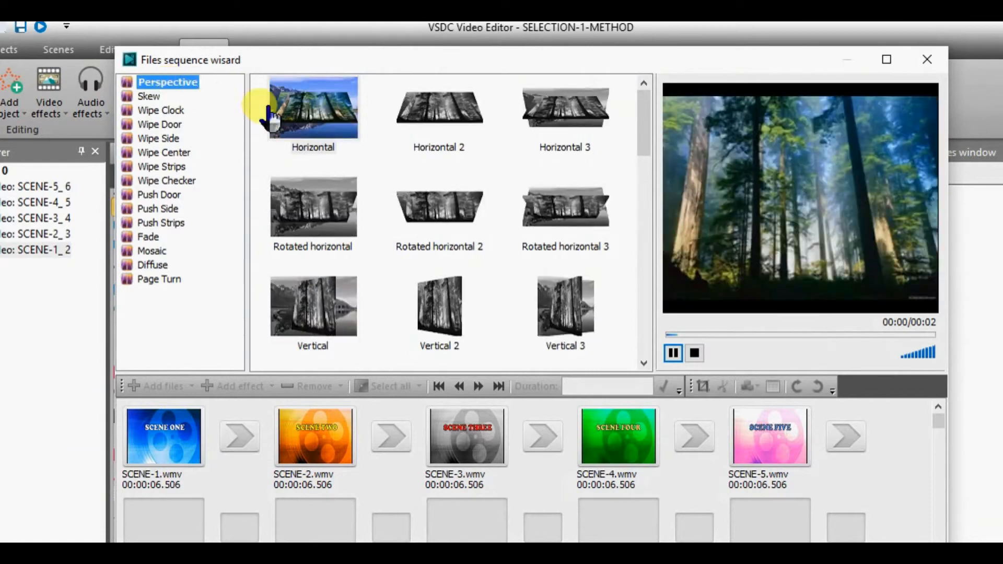
click(312, 108)
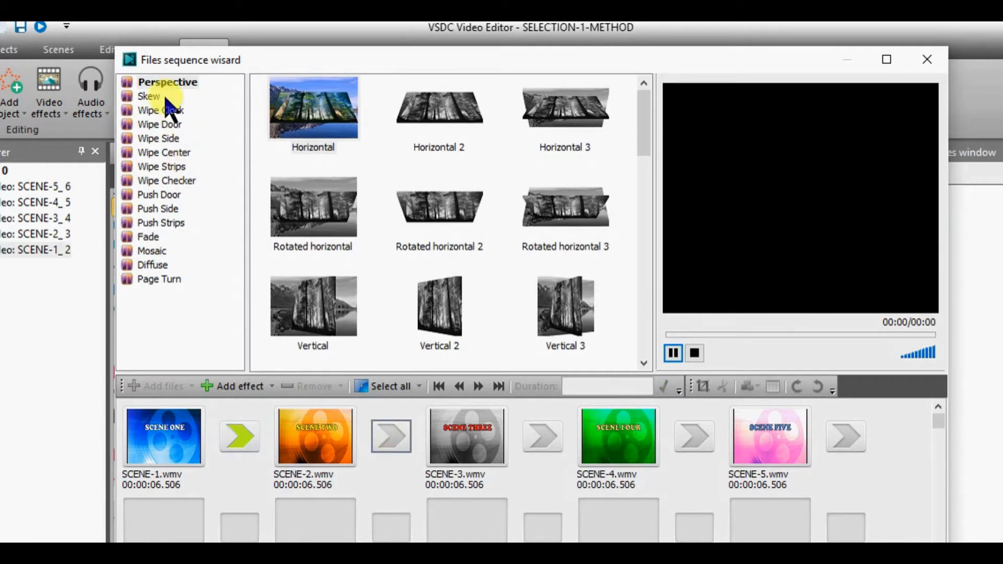
Switch to the Skew category and preview the Vertical 2 transition.
click(149, 96)
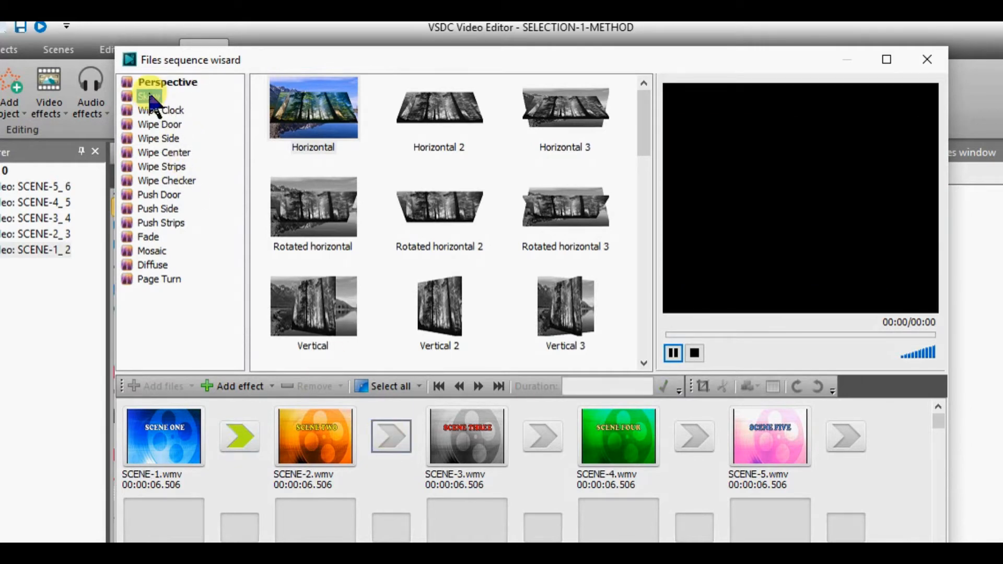
click(152, 96)
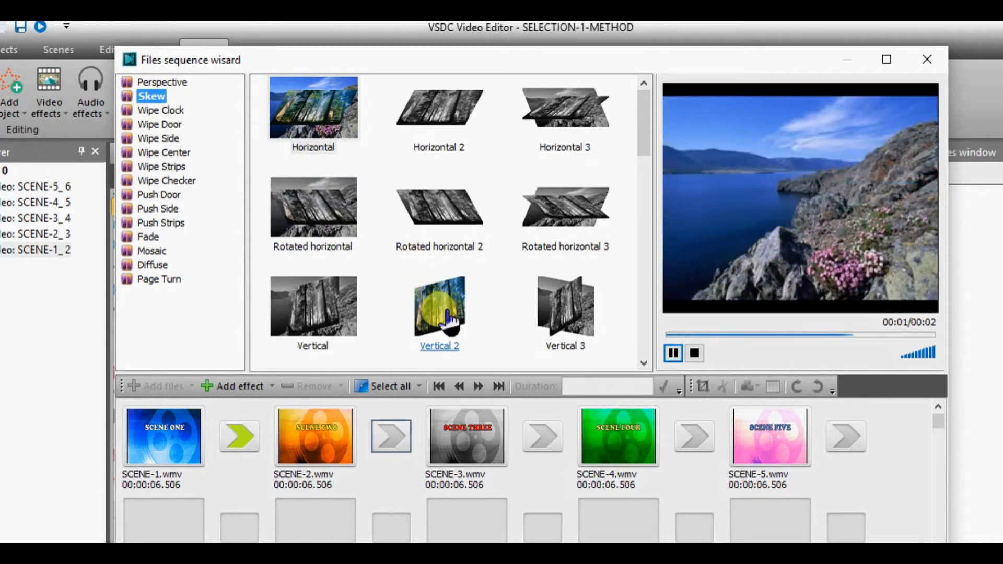
click(439, 307)
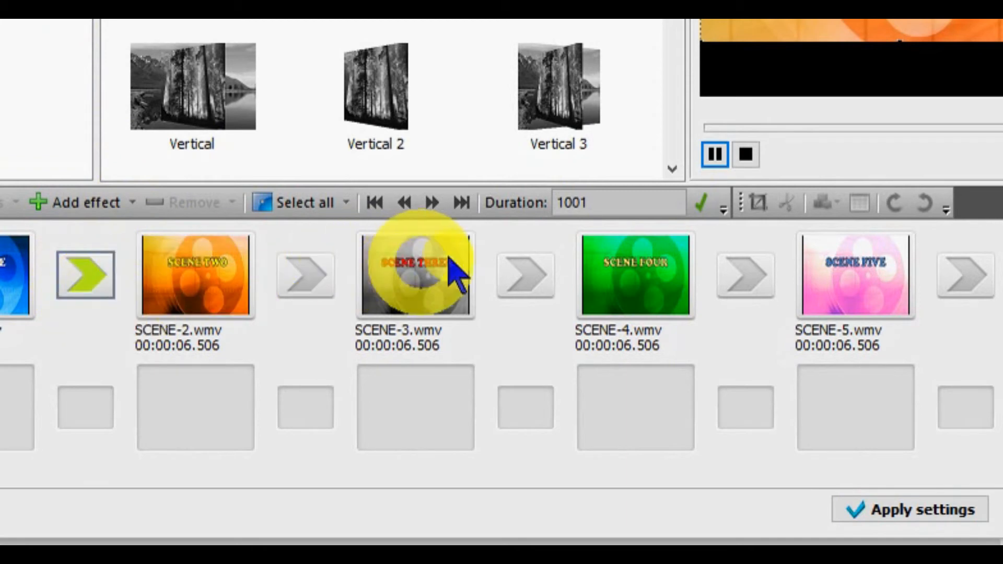
Set the transition duration to 2000 and apply the wizard settings to the project.
click(614, 201)
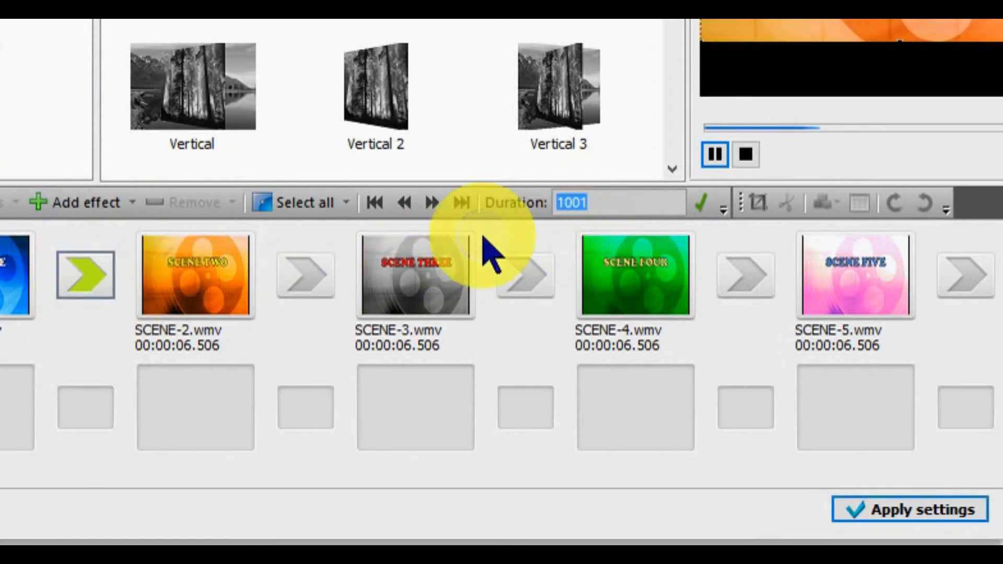
text(2)
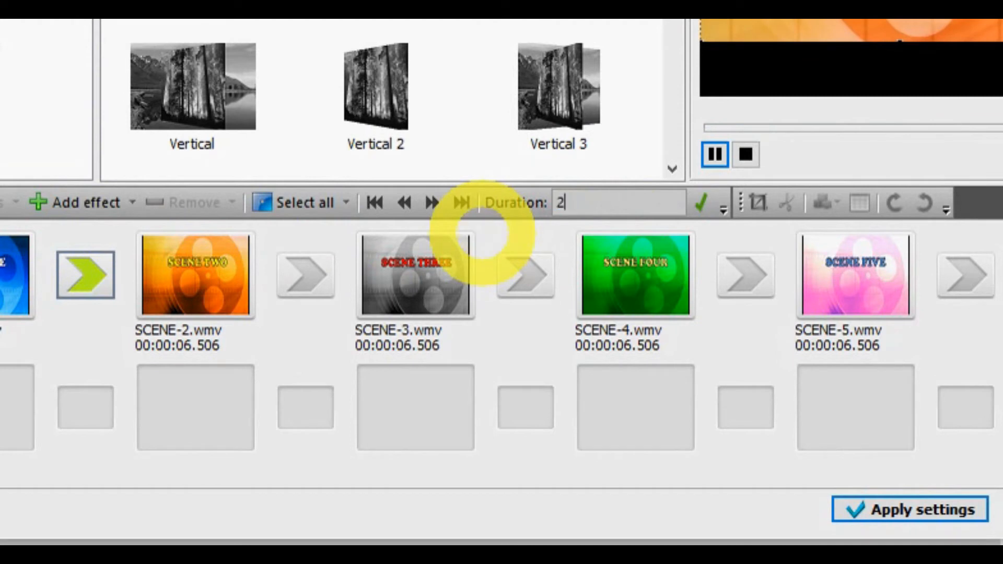
text(001)
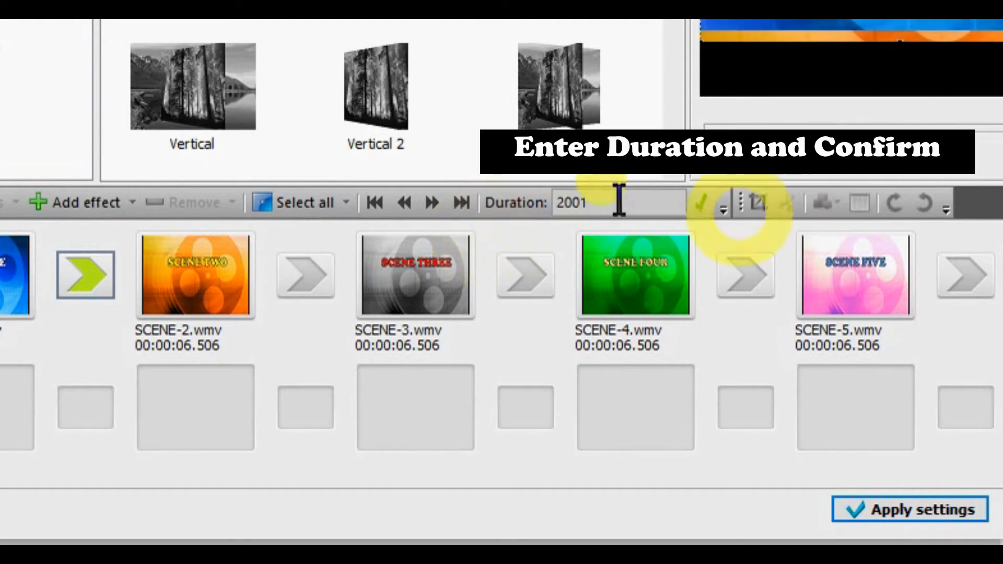
click(703, 203)
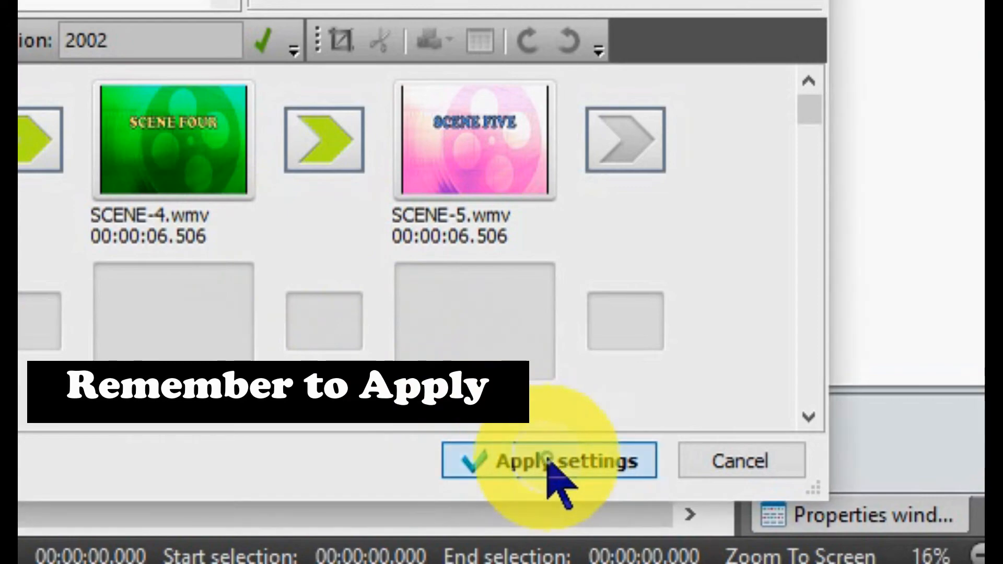
click(549, 460)
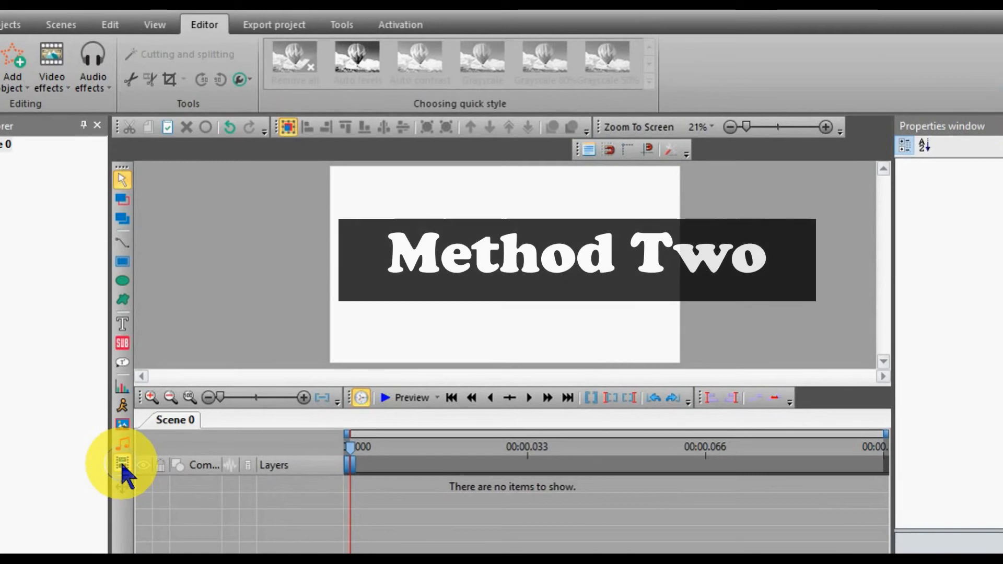
Add video objects, selecting SCENE-1 through SCENE-5 from SHORT-CLIPS and loading them.
click(121, 465)
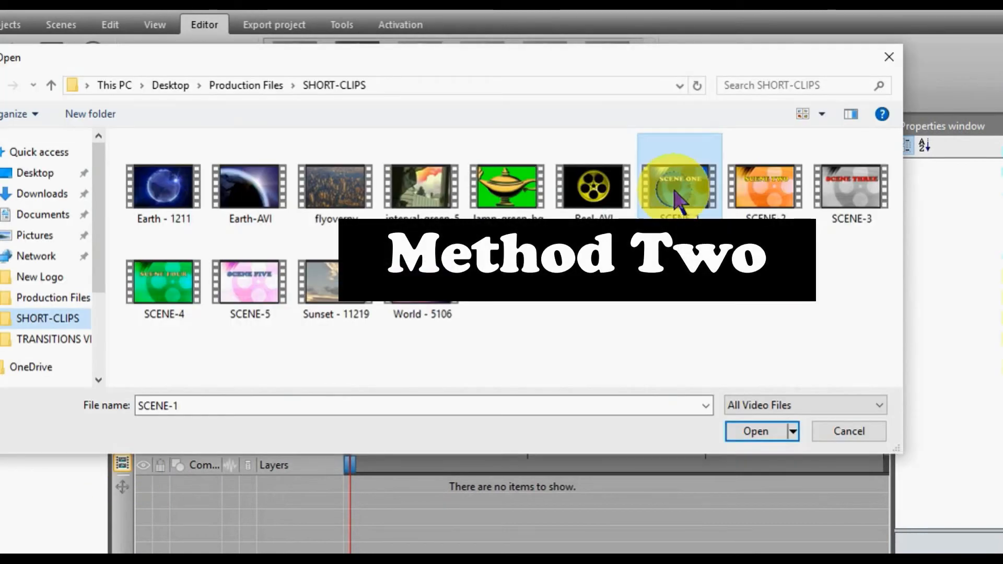
click(762, 187)
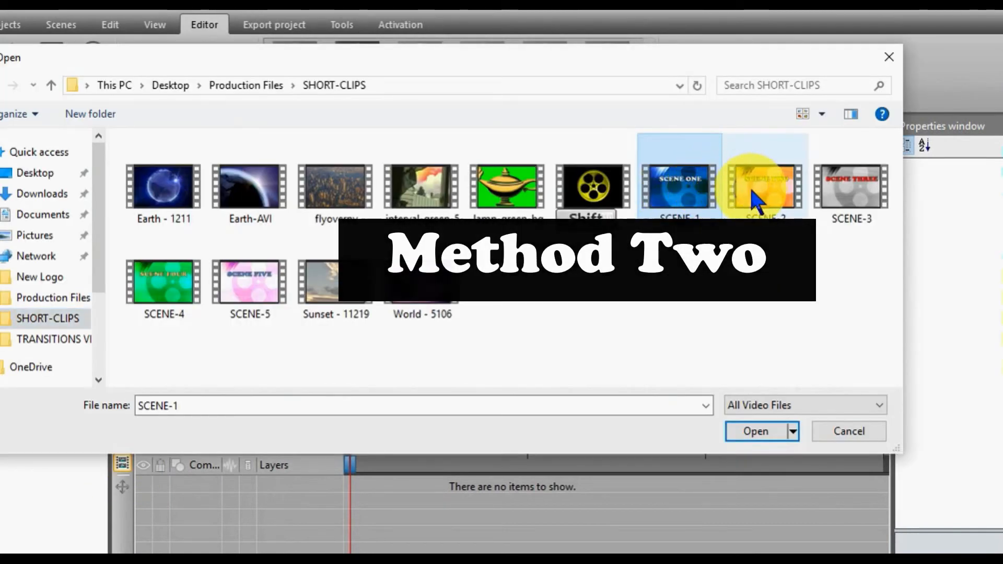
click(850, 186)
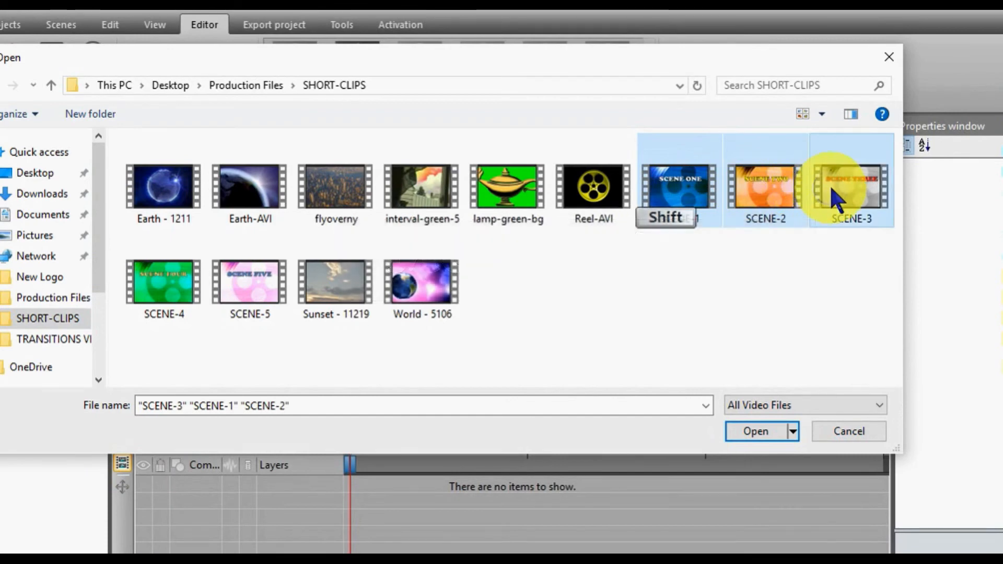
click(250, 281)
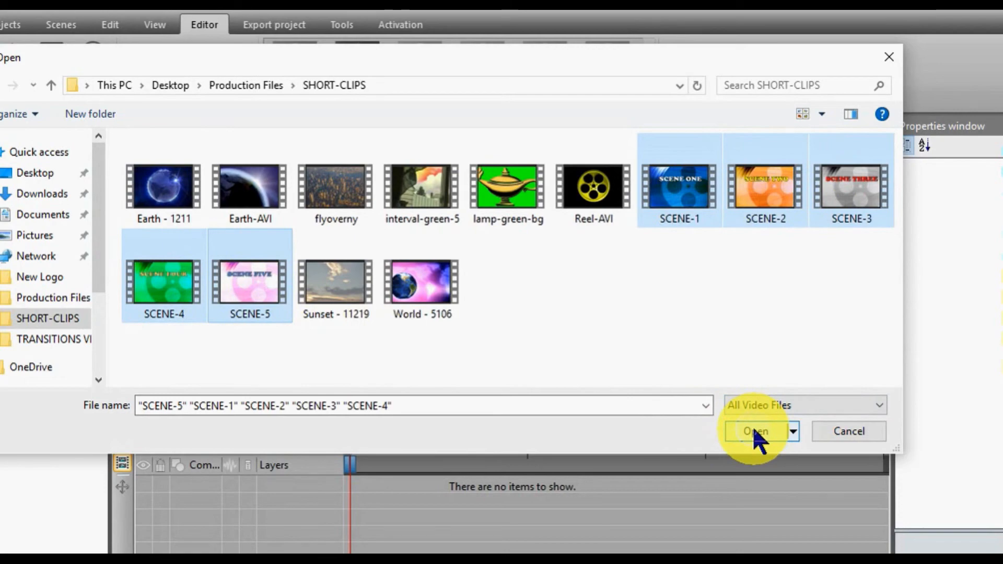
click(754, 432)
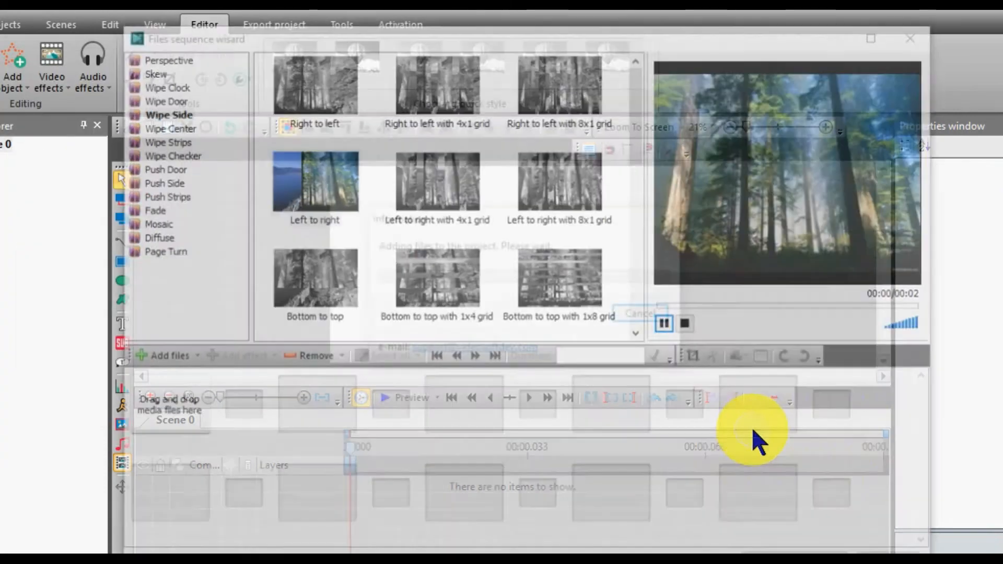